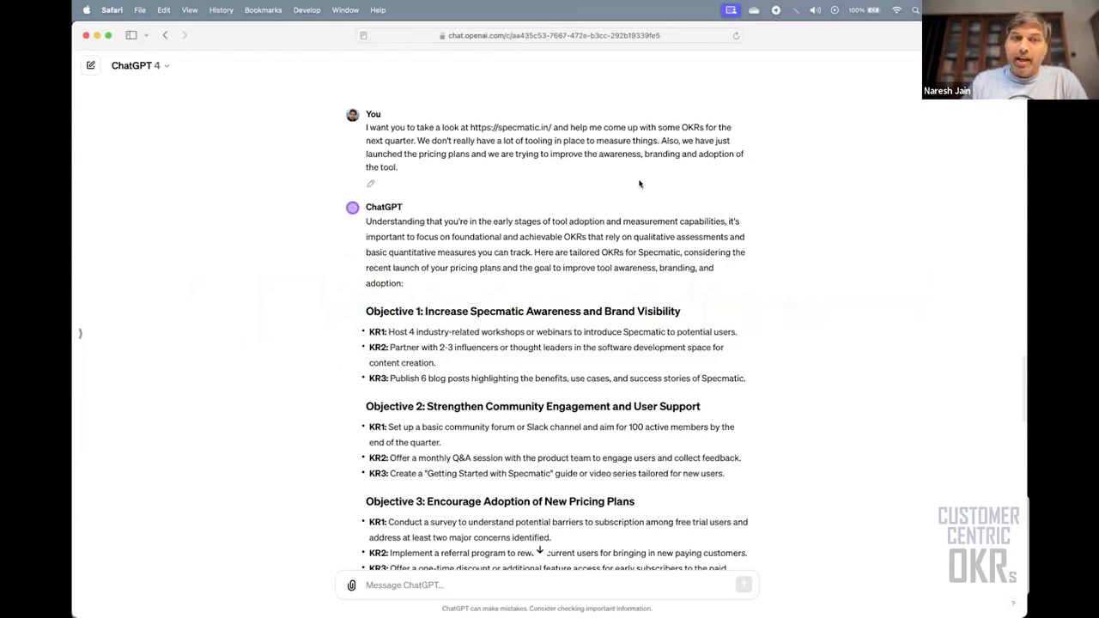
scroll(down, 3)
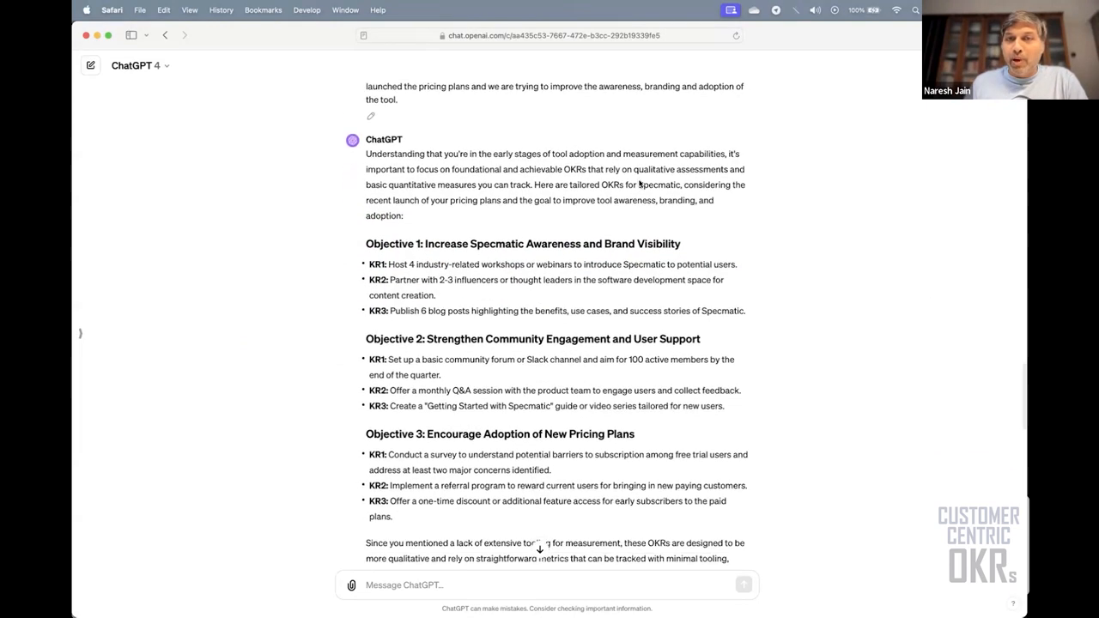
scroll(down, 3)
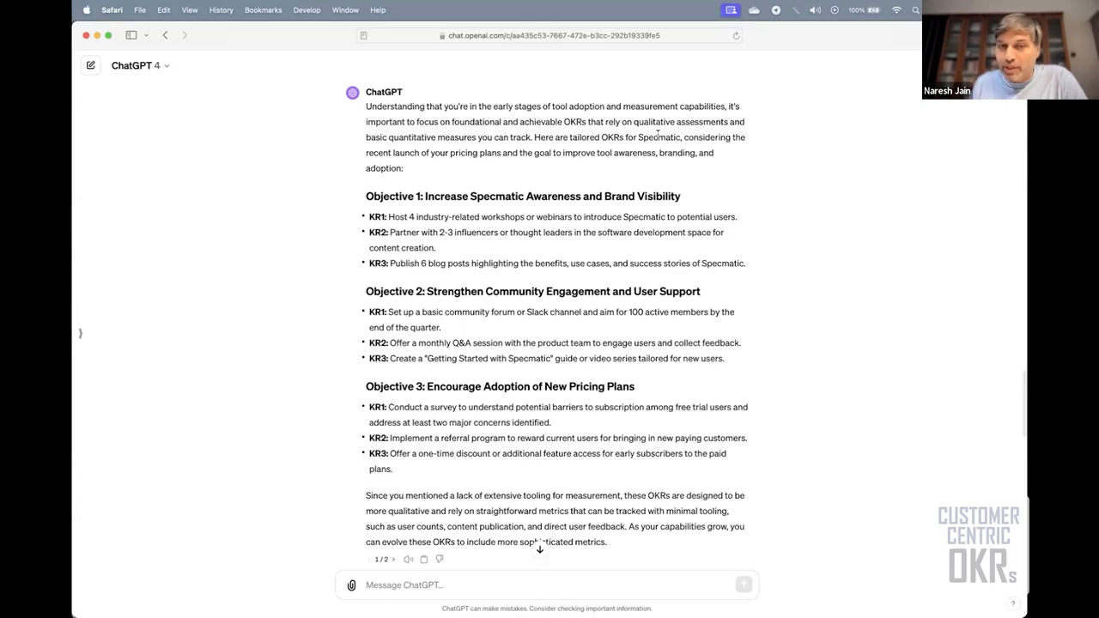
mouse_move(642, 161)
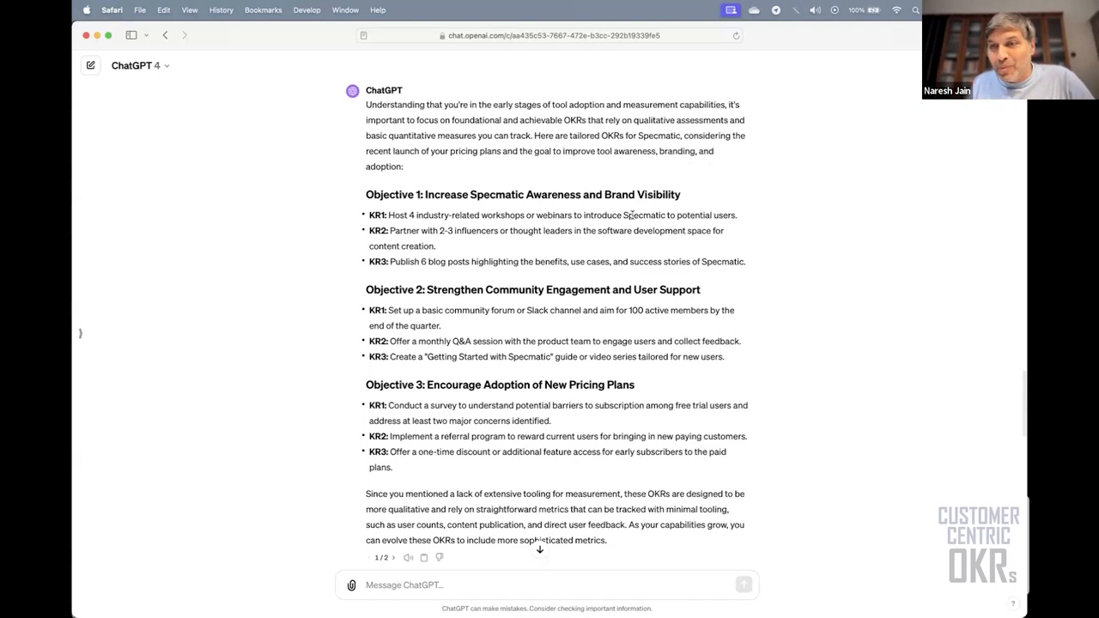
scroll(down, 3)
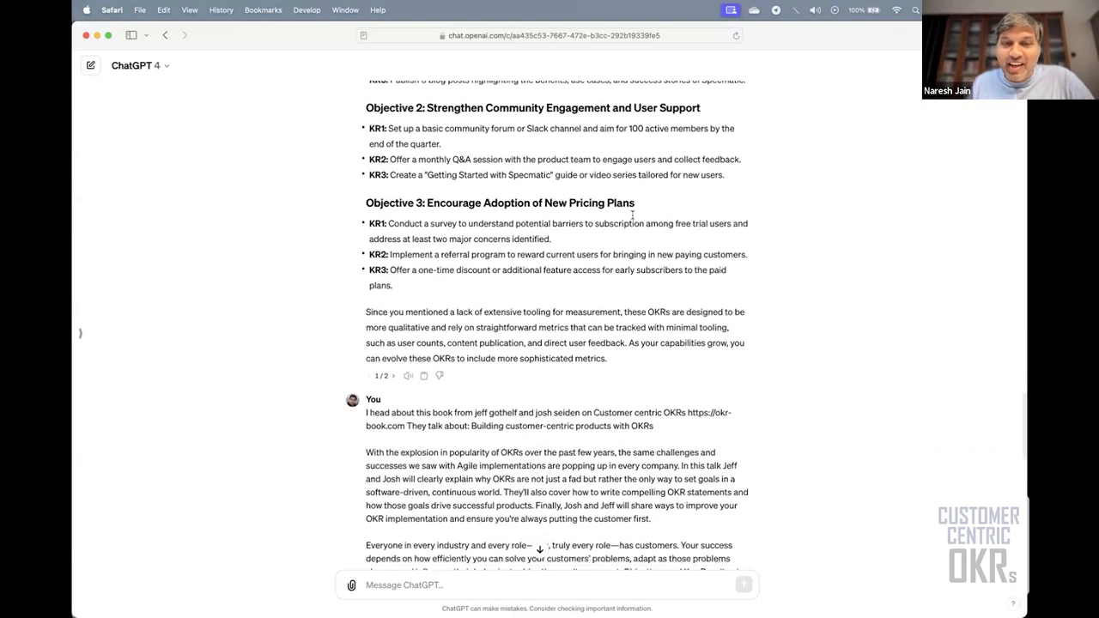
scroll(down, 3)
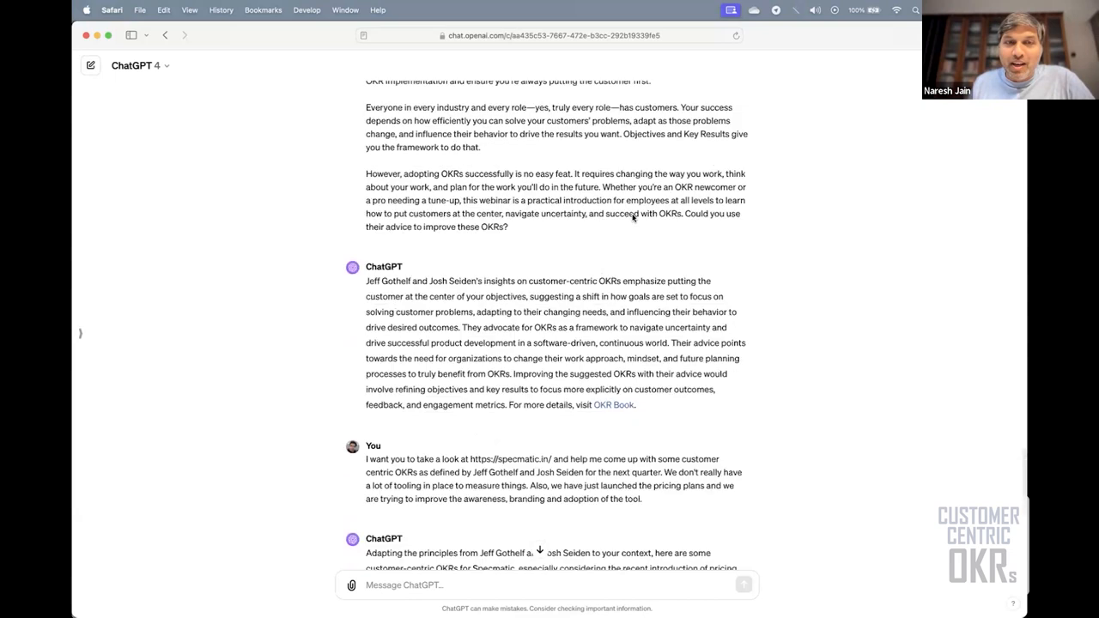
scroll(down, 3)
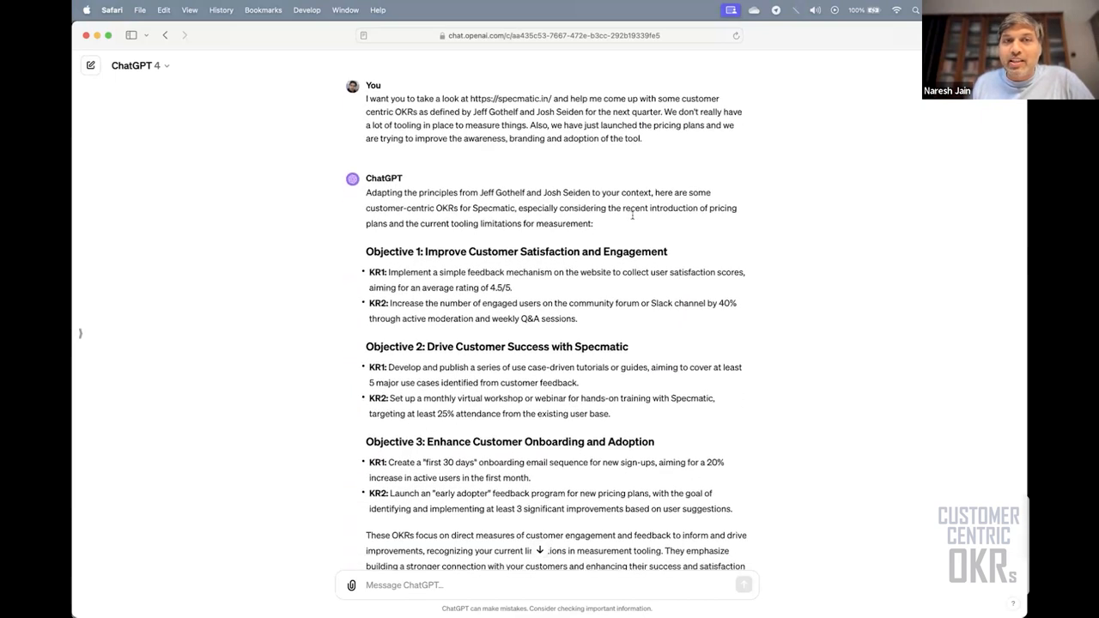
mouse_move(632, 218)
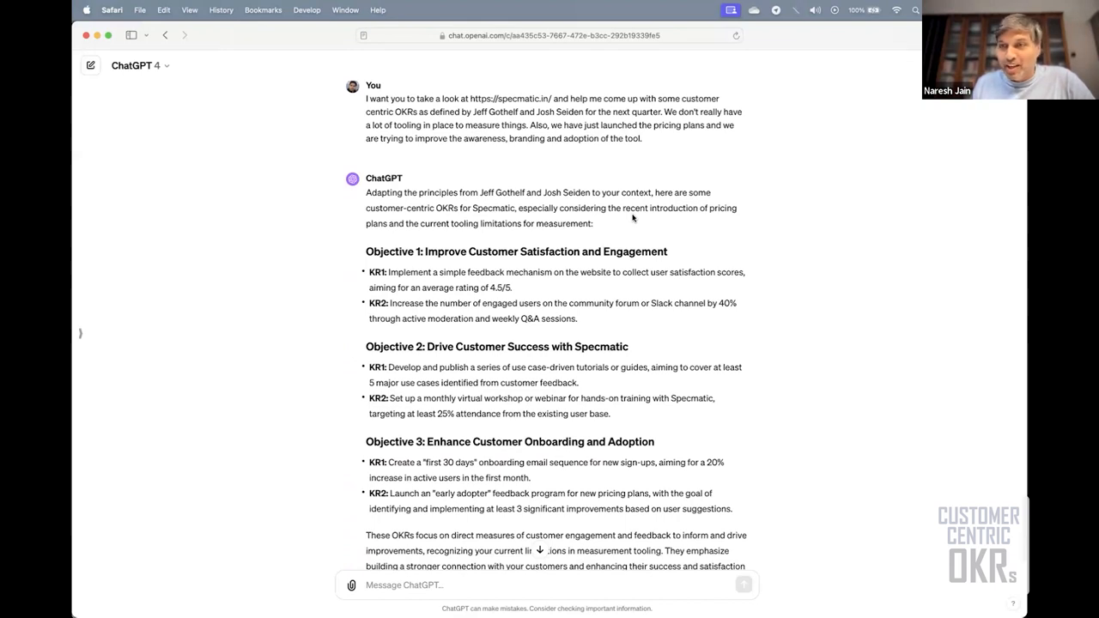
scroll(down, 3)
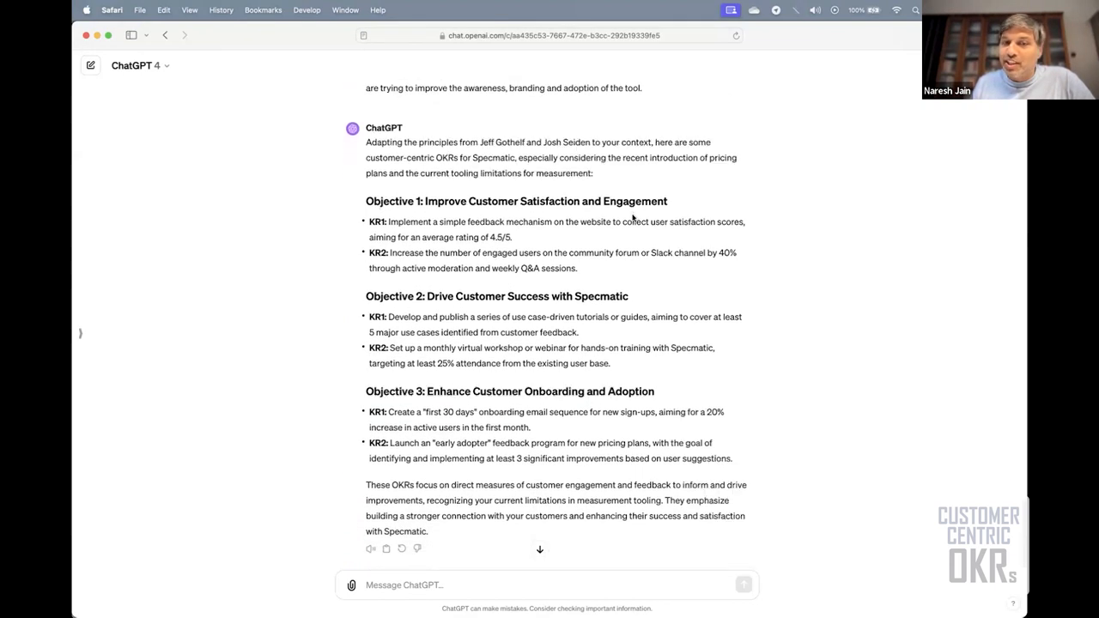
scroll(up, 3)
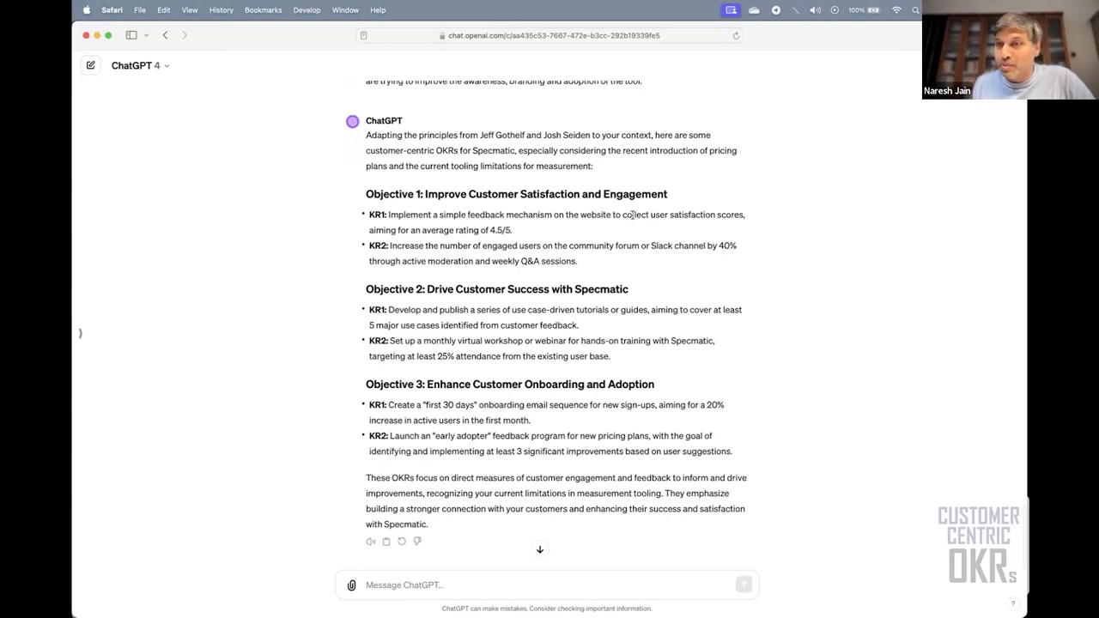